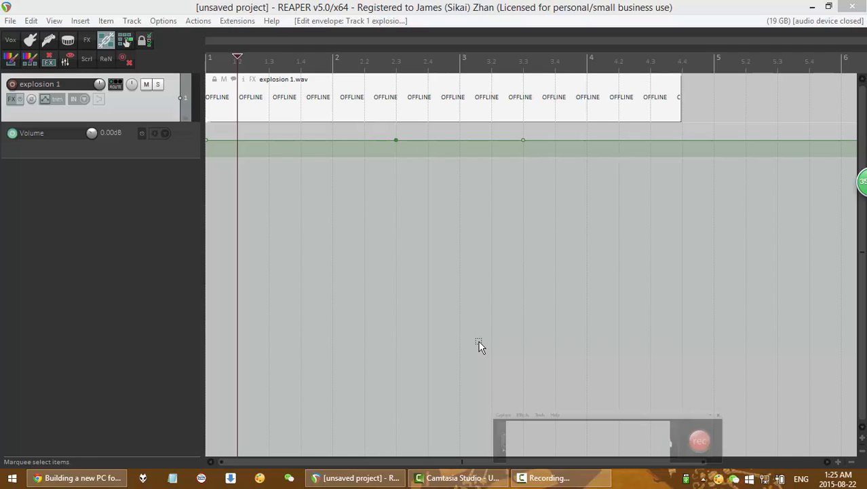
pyautogui.moveTo(435, 322)
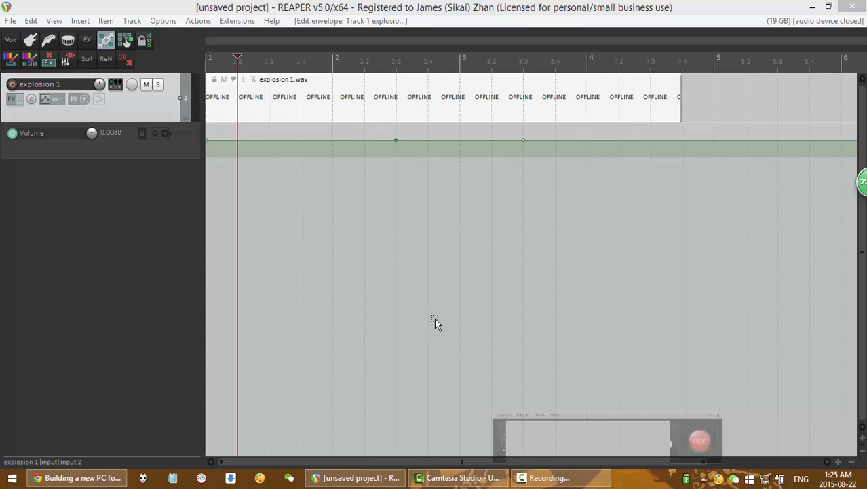
pyautogui.moveTo(263, 244)
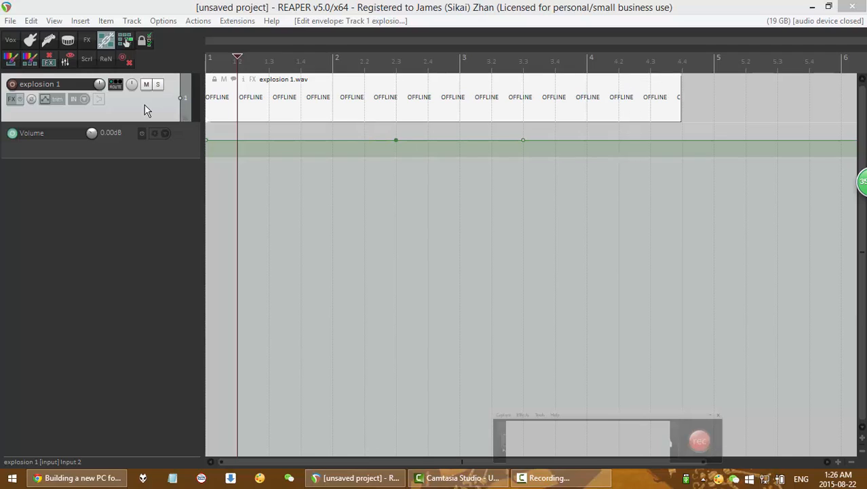
pyautogui.moveTo(145, 109)
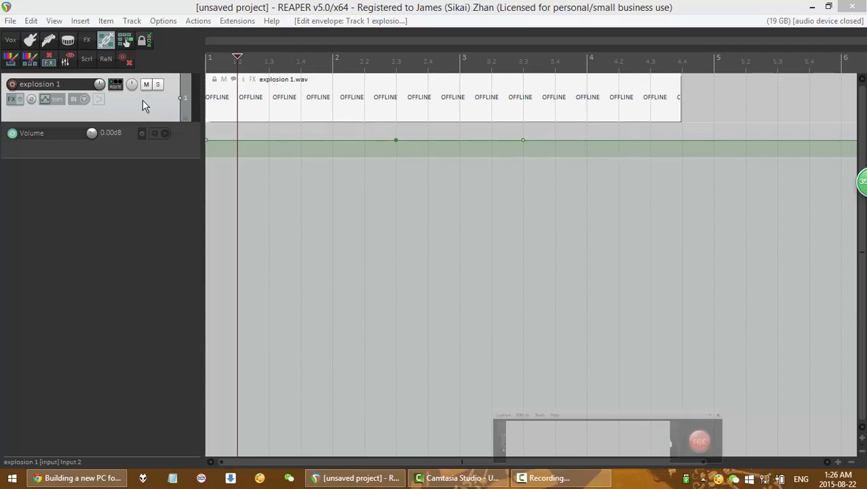
pyautogui.moveTo(144, 109)
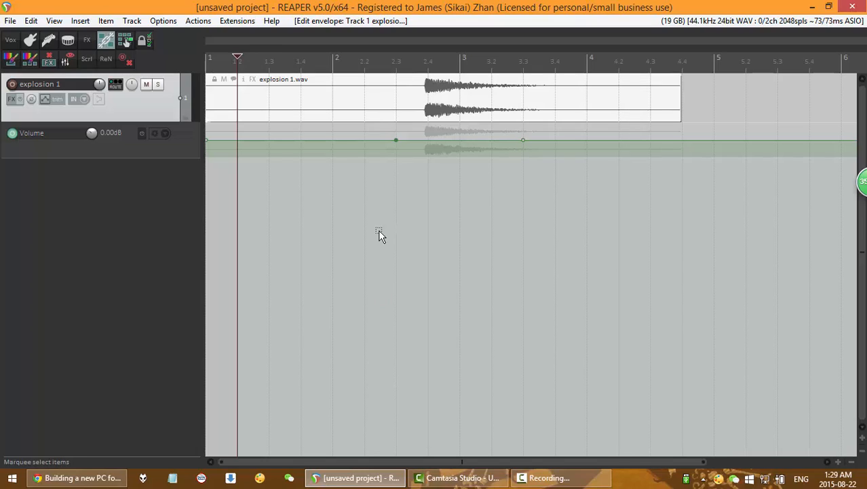
pyautogui.moveTo(743, 344)
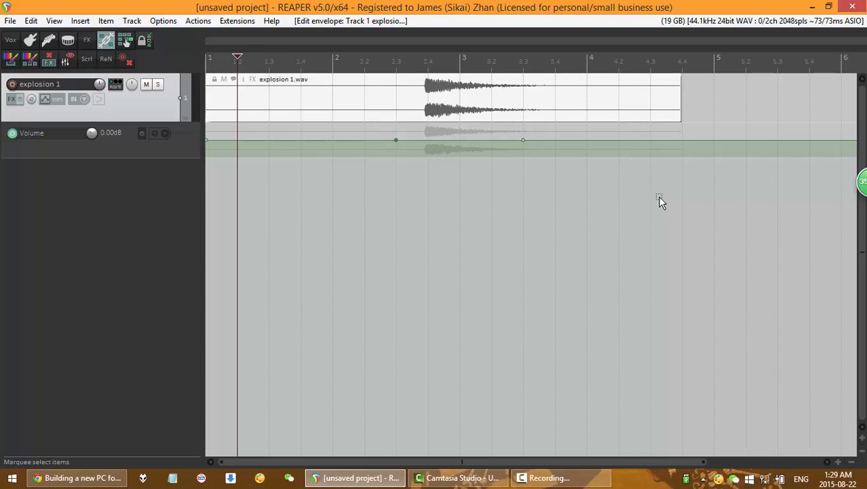
pyautogui.moveTo(629, 241)
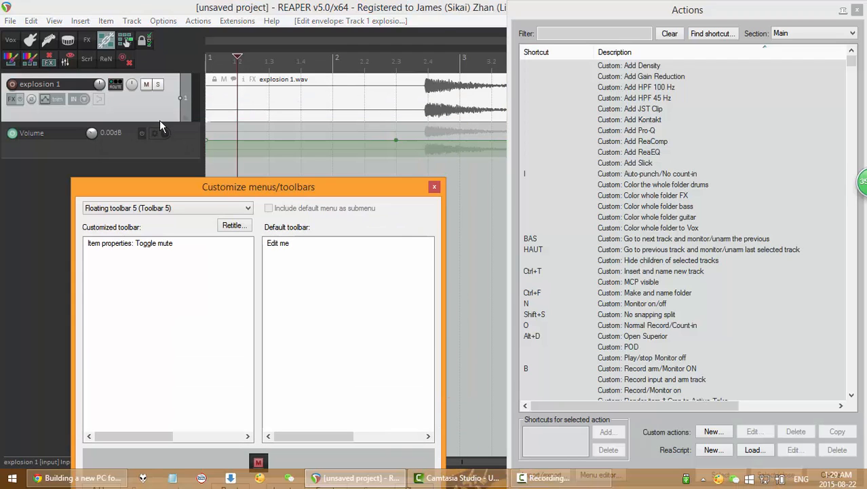
pyautogui.moveTo(169, 121)
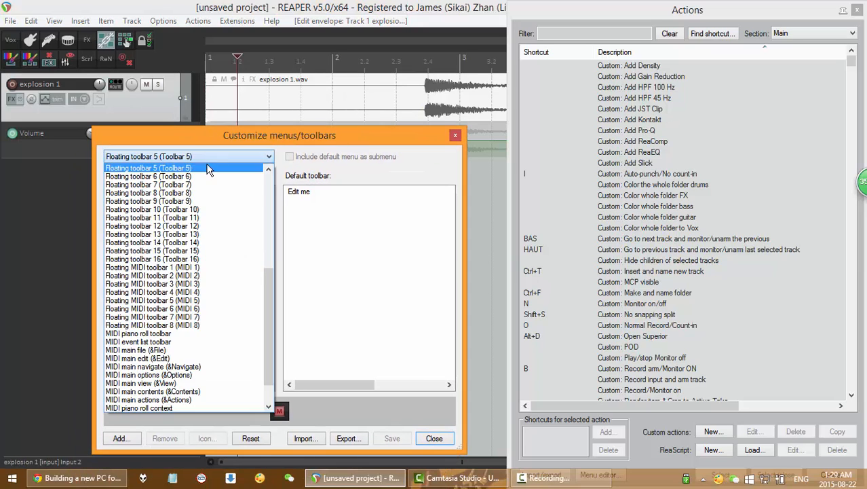
# Keep Floating toolbar 5 with its toggle-mute action and close toolbar customization.
pyautogui.click(148, 201)
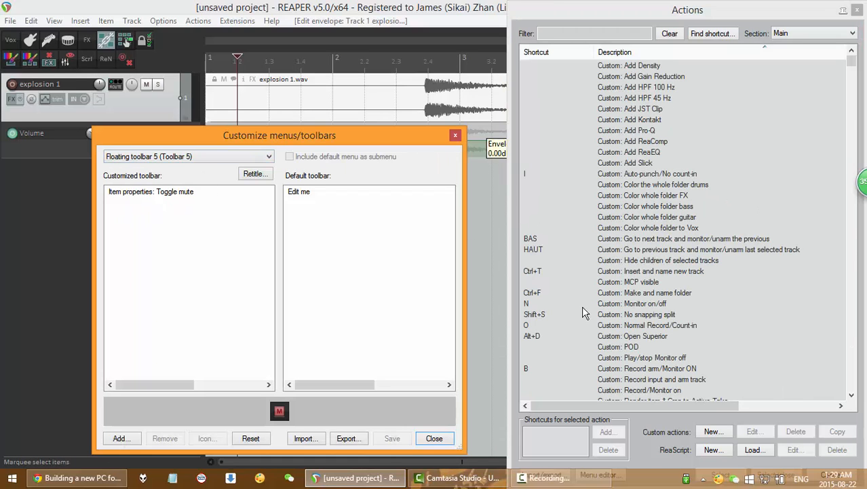
pyautogui.click(434, 437)
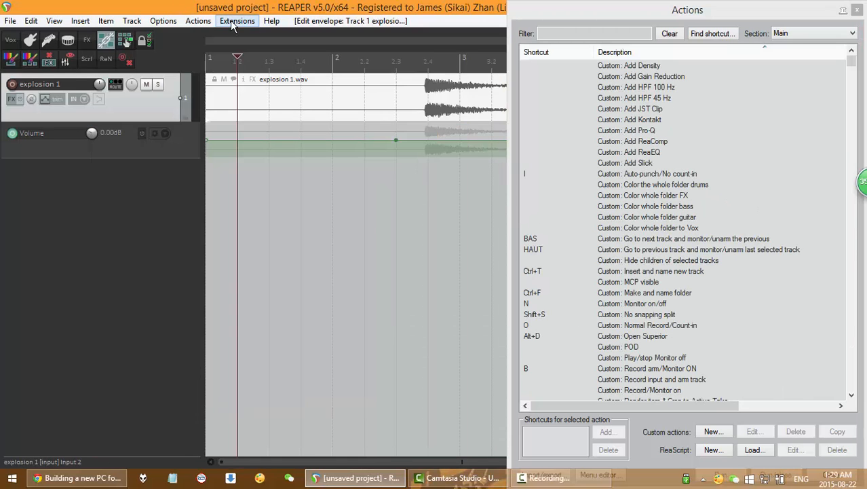
# Open Extensions > Contextual toolbars and assign Toolbar 3 with auto close to Track panel.
pyautogui.click(237, 21)
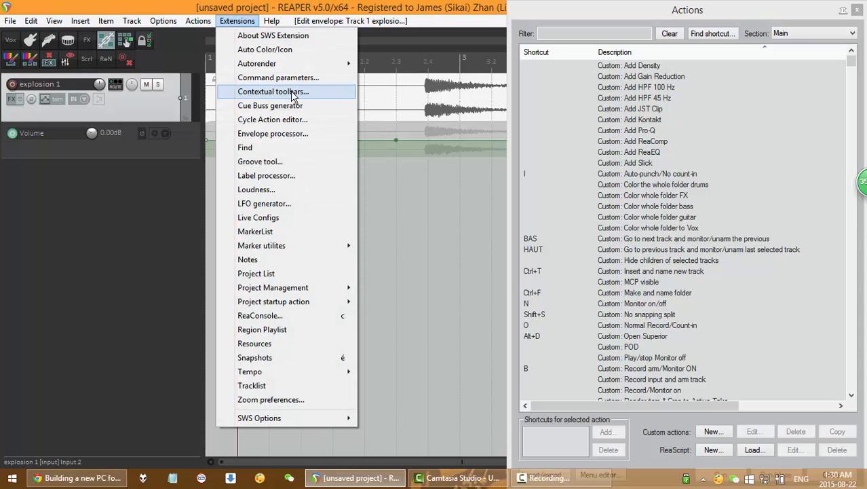
pyautogui.click(273, 91)
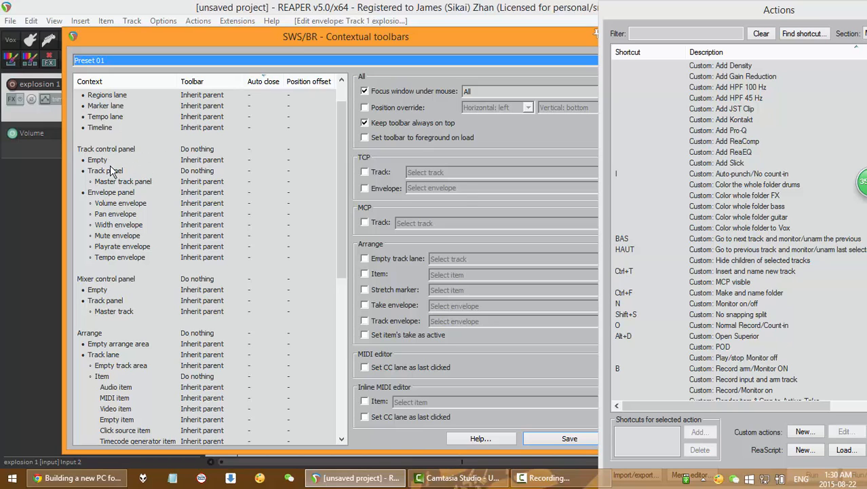
pyautogui.click(105, 170)
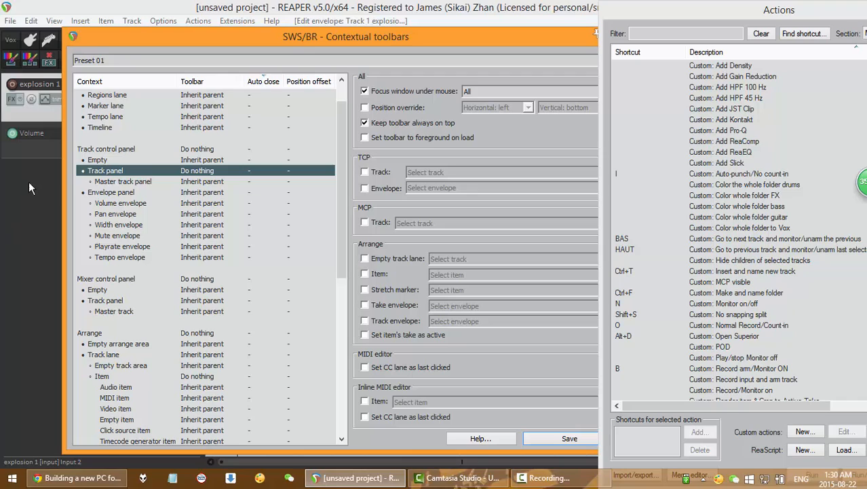
pyautogui.moveTo(200, 175)
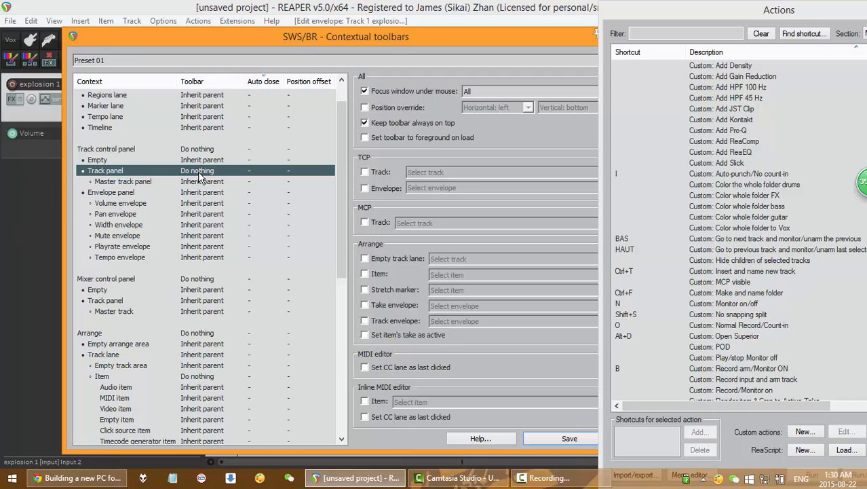
pyautogui.click(201, 170)
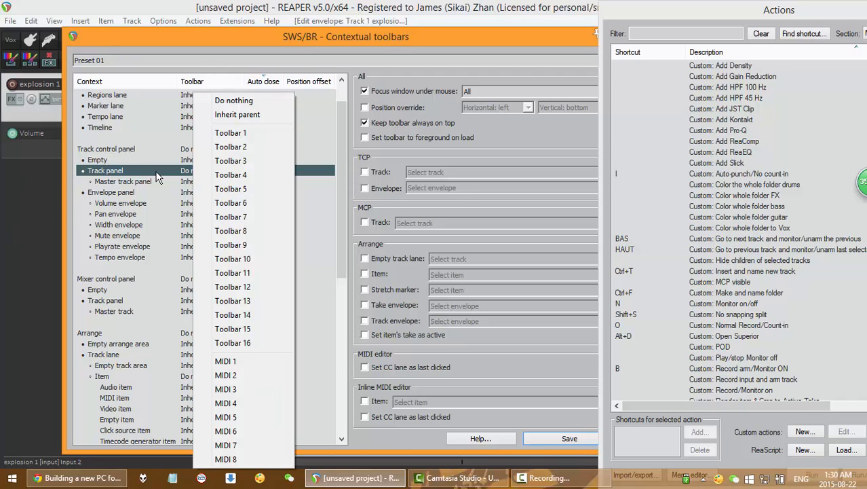
pyautogui.click(230, 160)
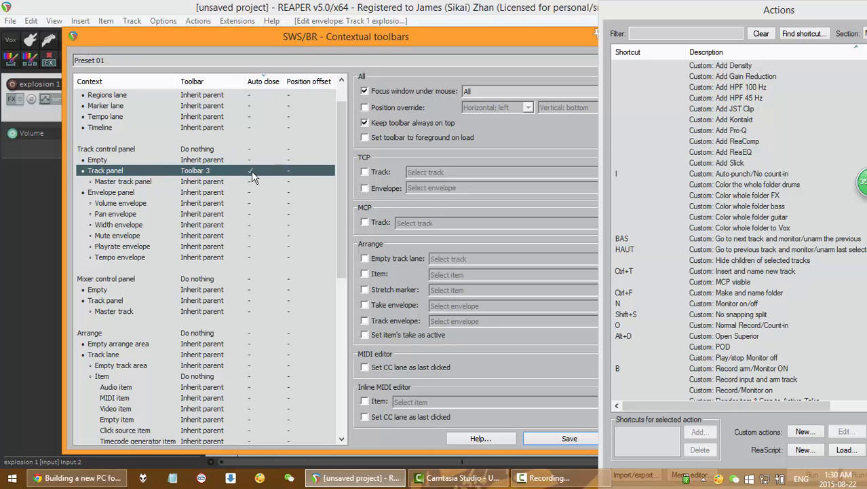
pyautogui.click(250, 171)
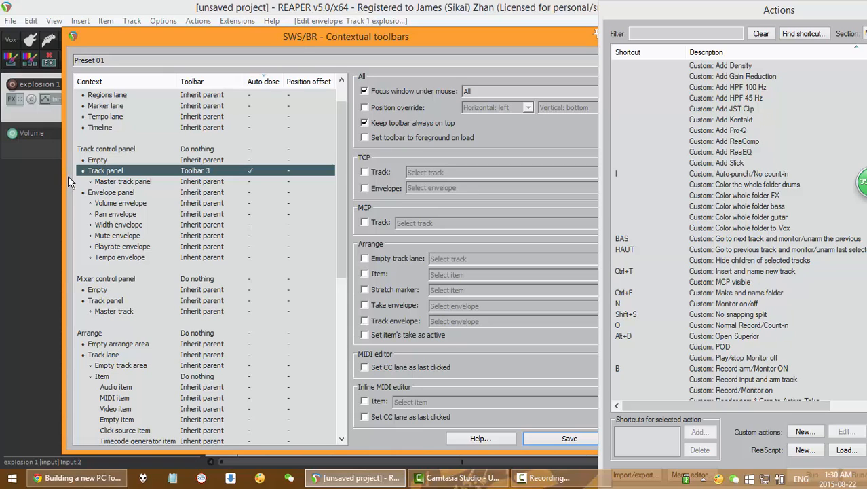
pyautogui.moveTo(83, 218)
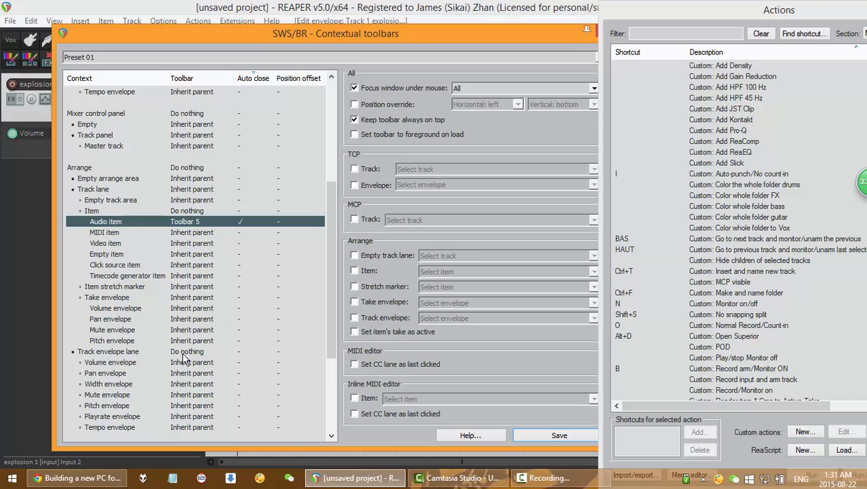
# Assign Toolbar 4 to the Track envelope lane context.
pyautogui.click(197, 351)
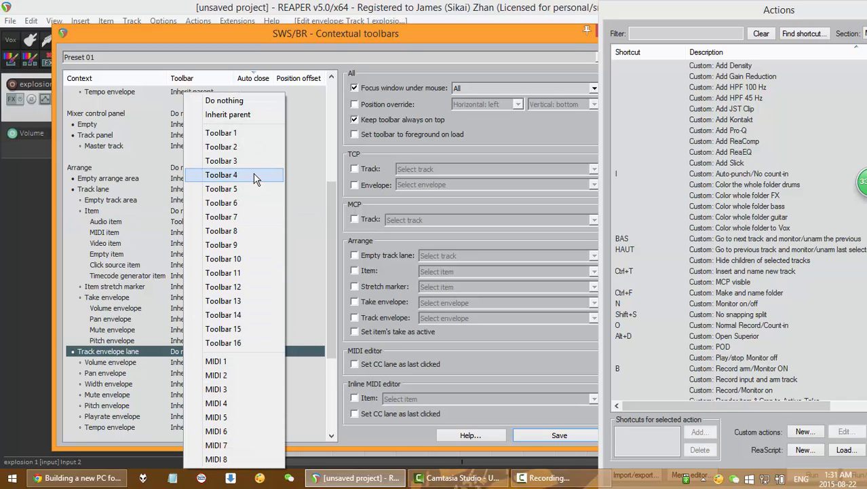
pyautogui.click(221, 174)
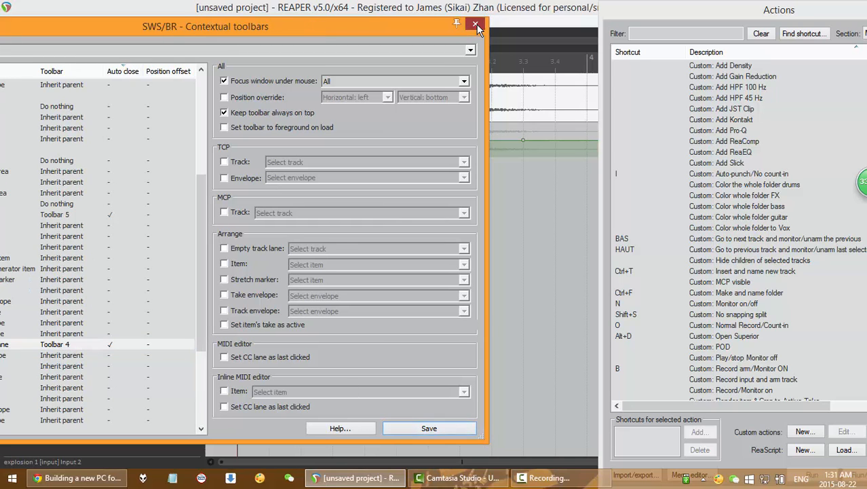
# Close contextual toolbar settings and filter the actions list for 'contextual'.
pyautogui.click(475, 26)
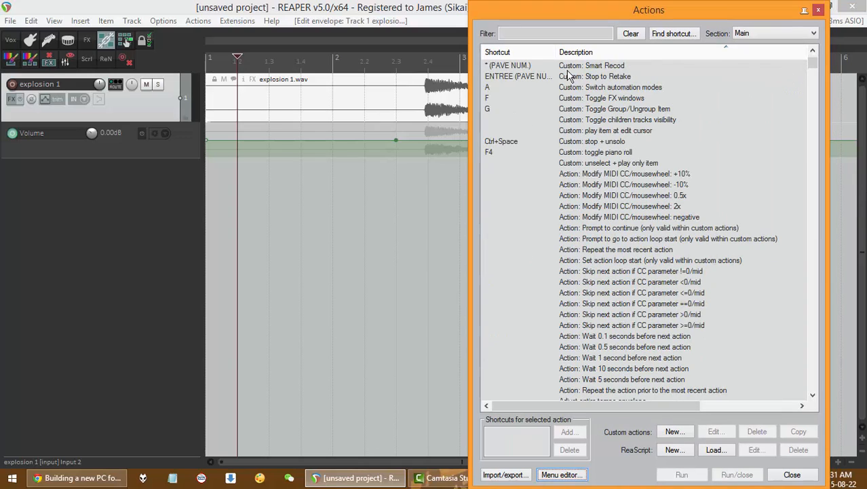
pyautogui.click(554, 33)
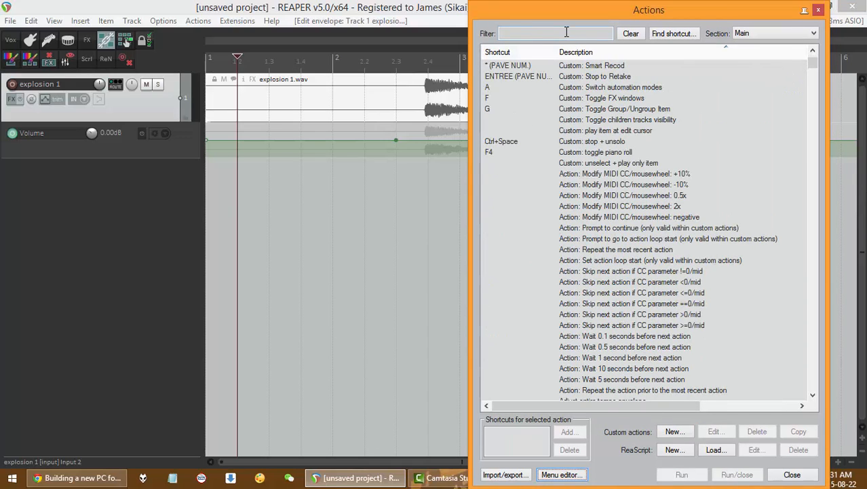
pyautogui.write('contextual')
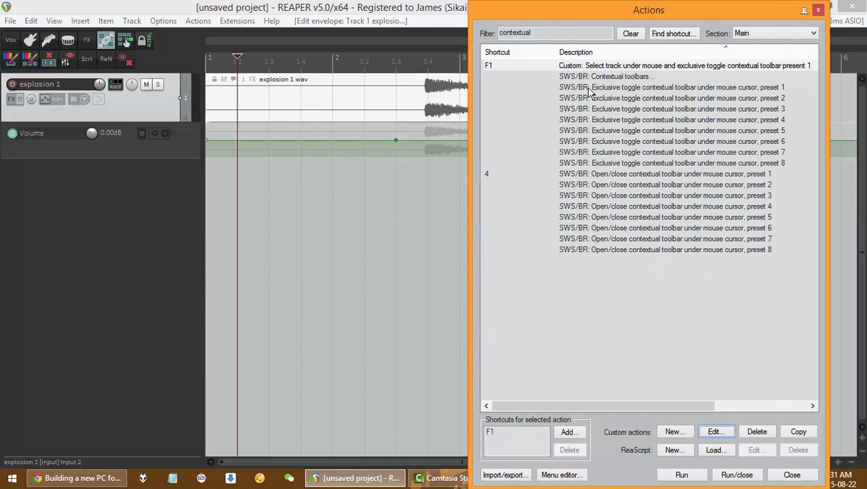
# Select the exclusive toggle, open/close preset 1, and custom select-track-toggle actions.
pyautogui.click(672, 87)
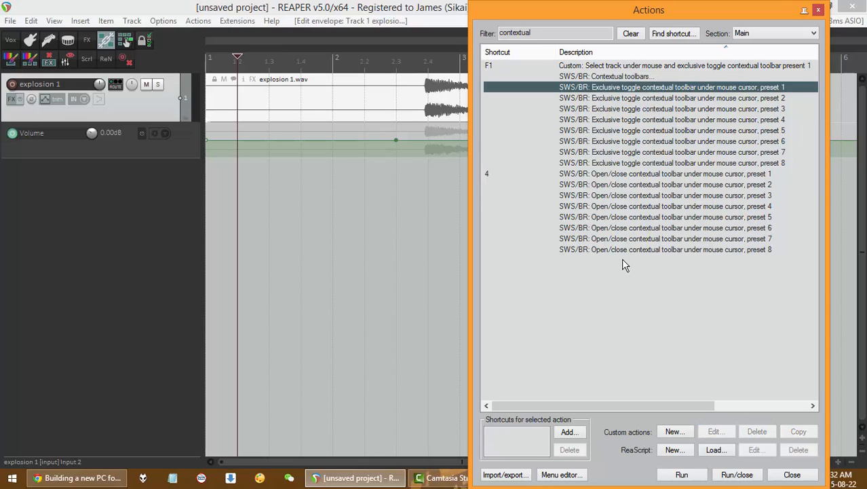
pyautogui.moveTo(618, 169)
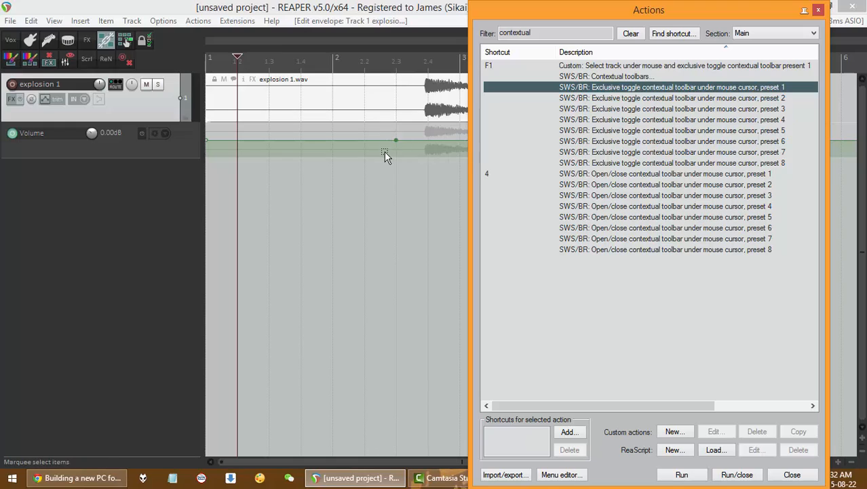
pyautogui.moveTo(213, 180)
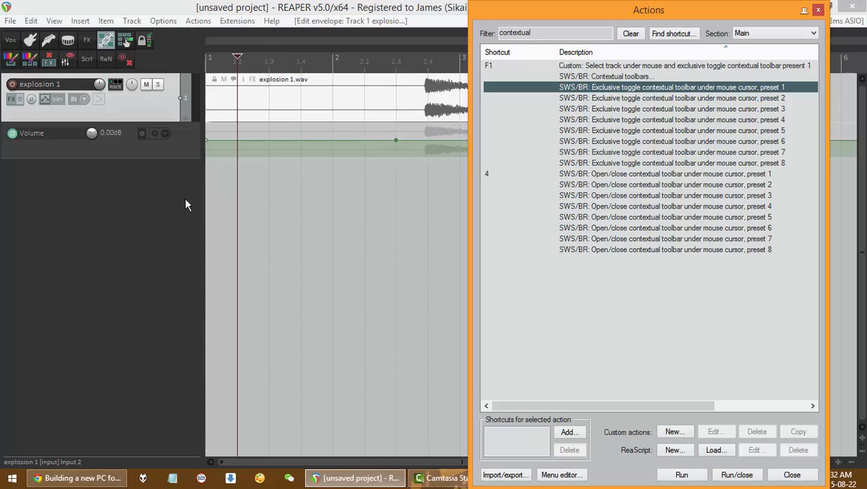
pyautogui.moveTo(605, 102)
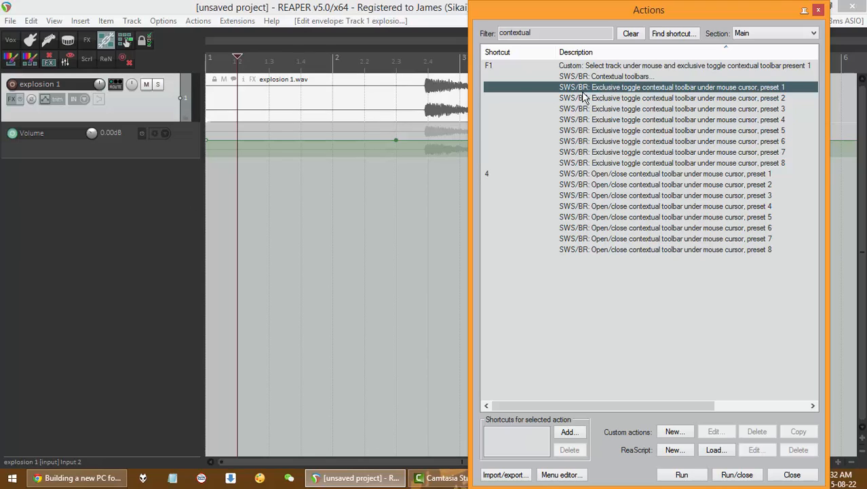
pyautogui.moveTo(103, 143)
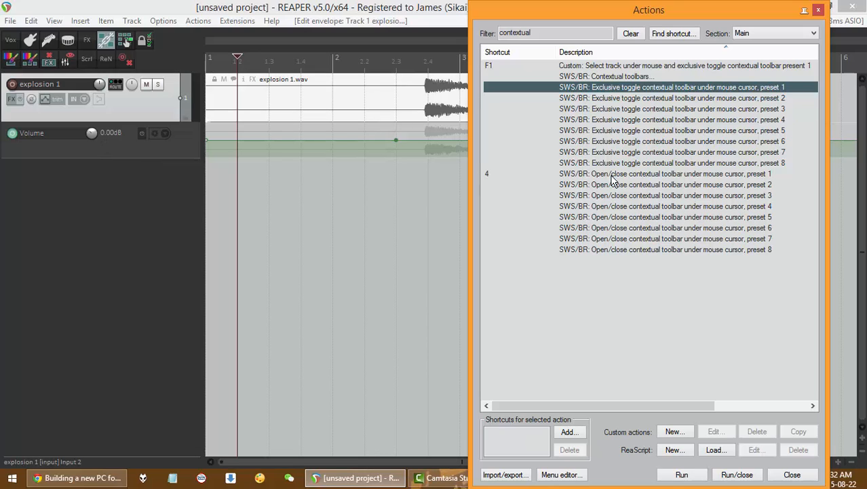
pyautogui.click(665, 173)
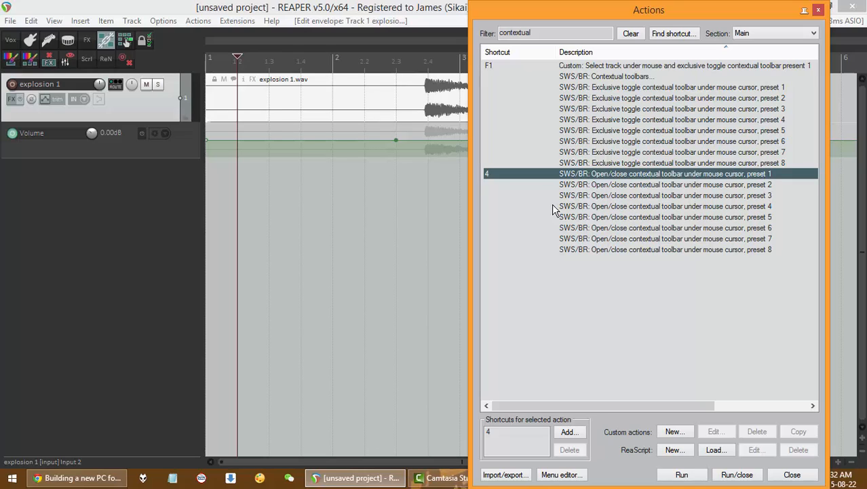
pyautogui.click(678, 65)
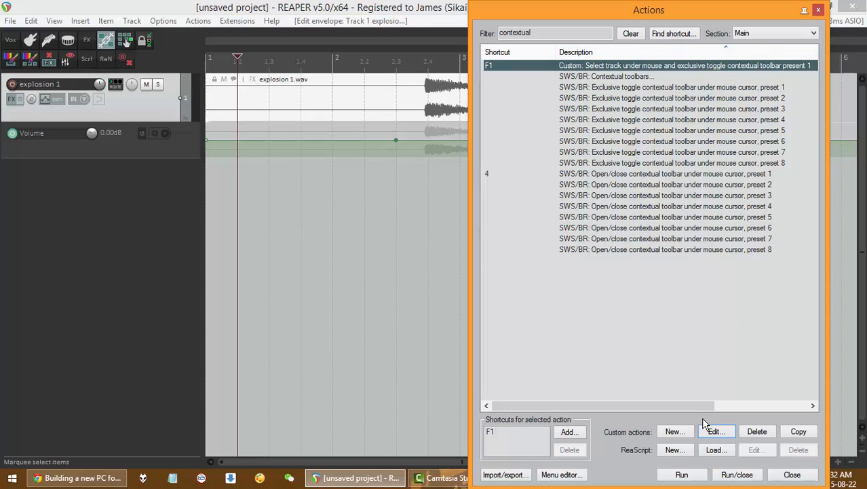
pyautogui.click(716, 431)
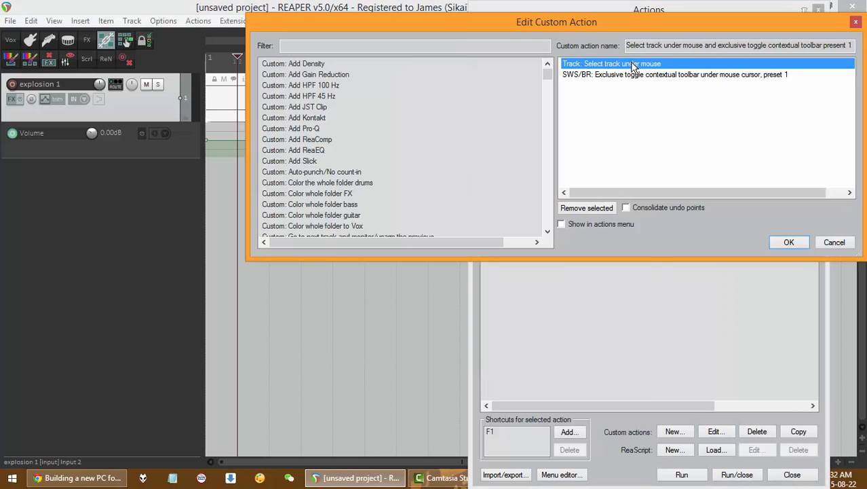
pyautogui.moveTo(177, 104)
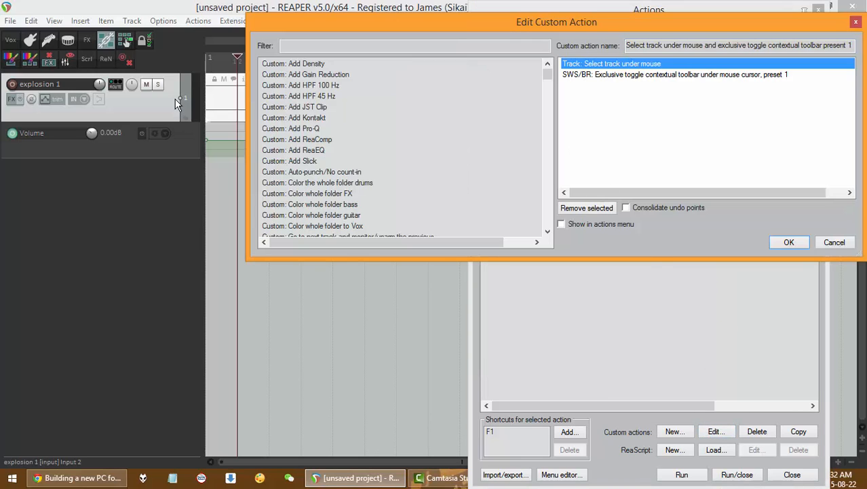
pyautogui.moveTo(151, 113)
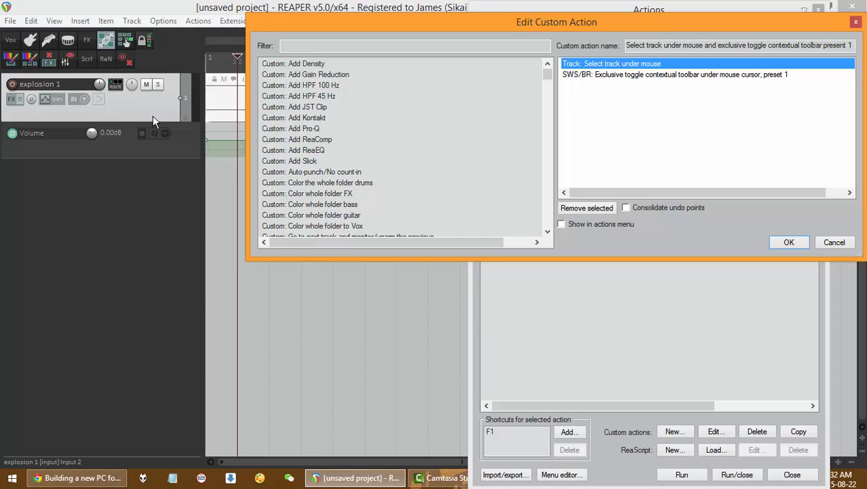
pyautogui.moveTo(165, 110)
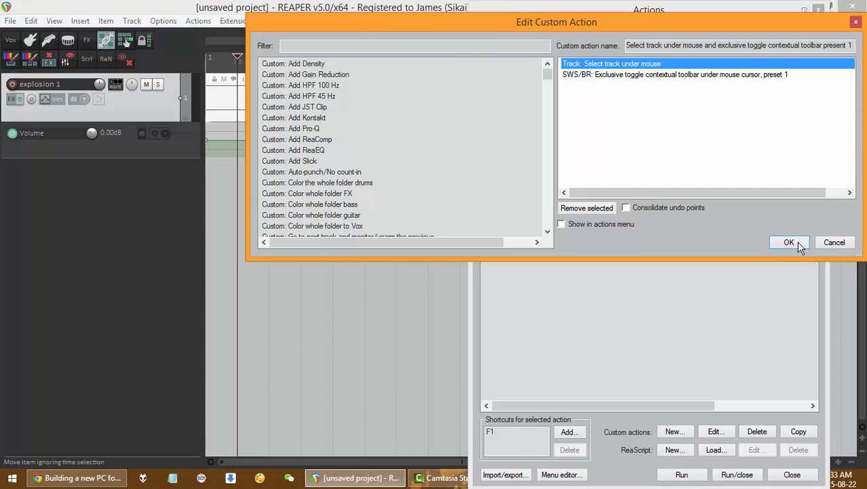
pyautogui.click(789, 243)
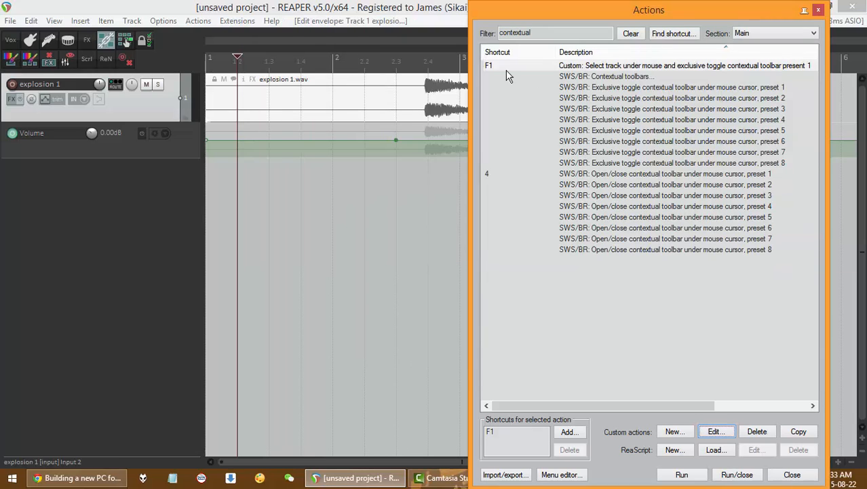
# Add Gain Reduction to explosion 1 via its popup track toolbar's GR button.
pyautogui.click(791, 474)
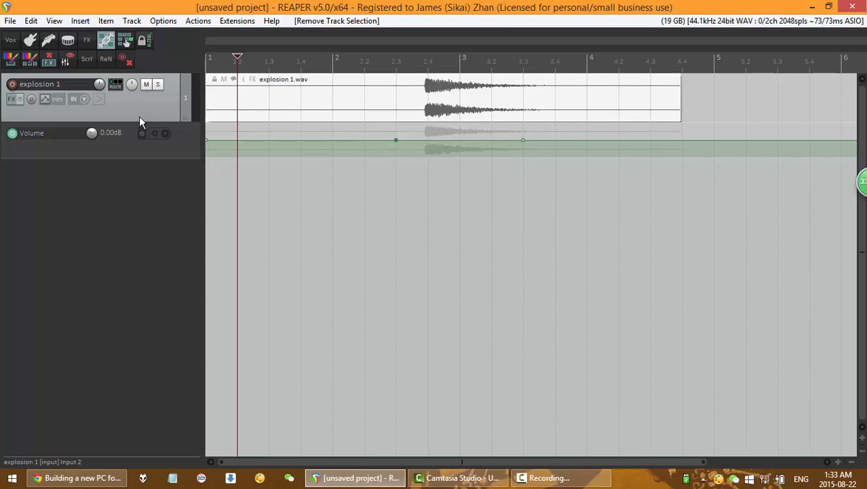
pyautogui.moveTo(144, 112)
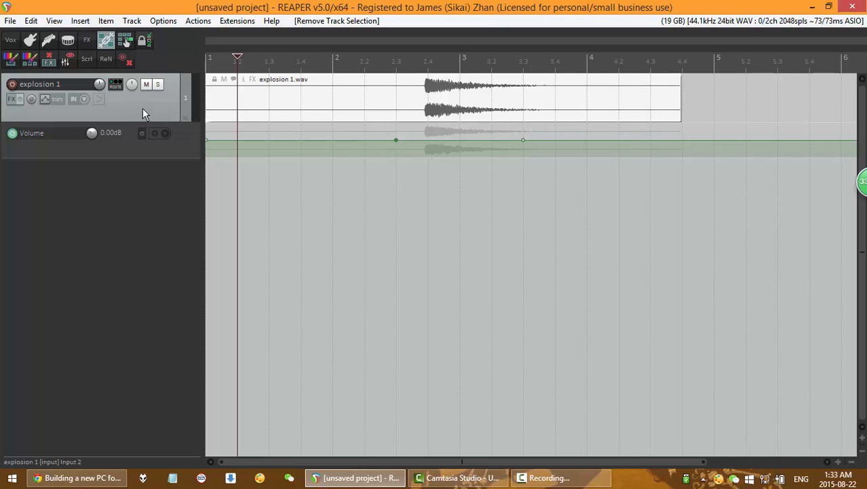
pyautogui.click(12, 99)
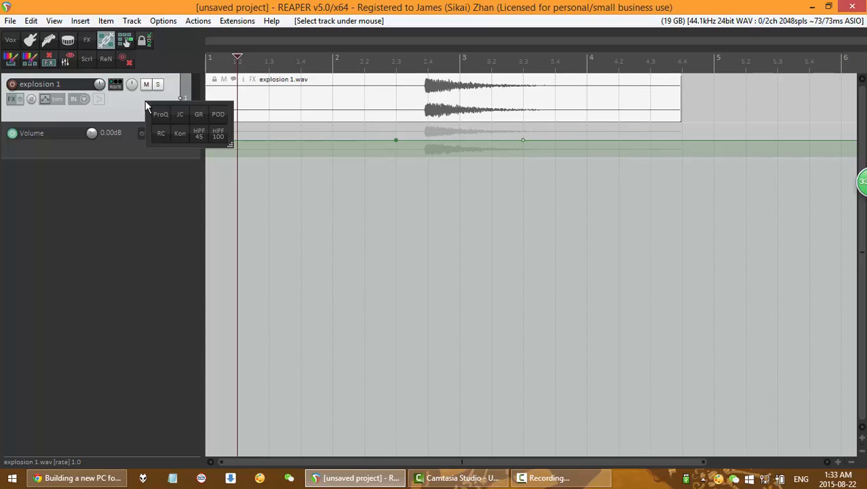
pyautogui.moveTo(199, 114)
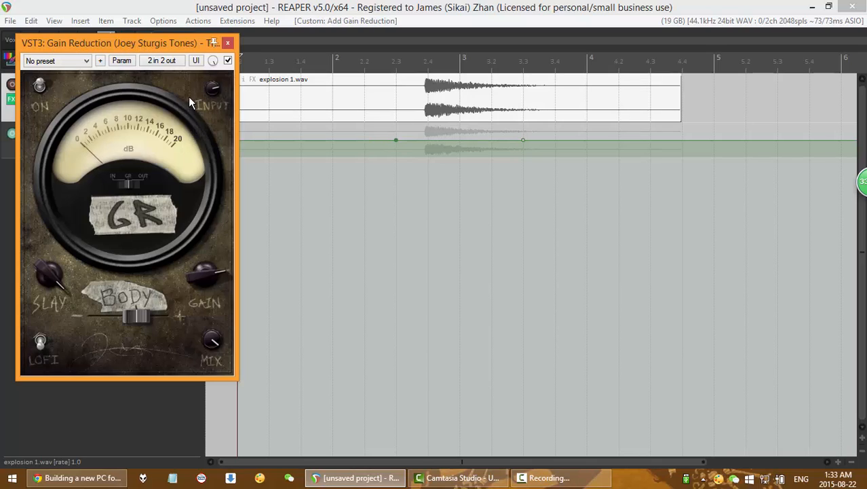
pyautogui.click(228, 43)
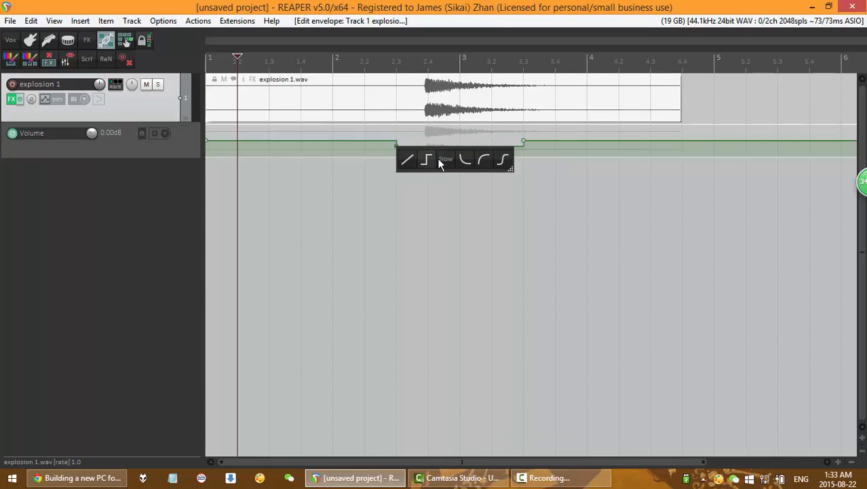
# Apply the Slow point shape to explosion 1's volume envelope segment.
pyautogui.click(405, 159)
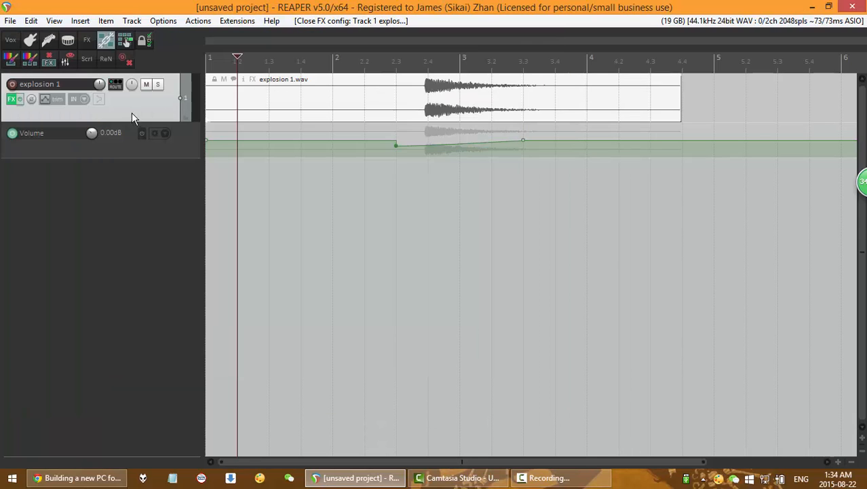
pyautogui.moveTo(181, 147)
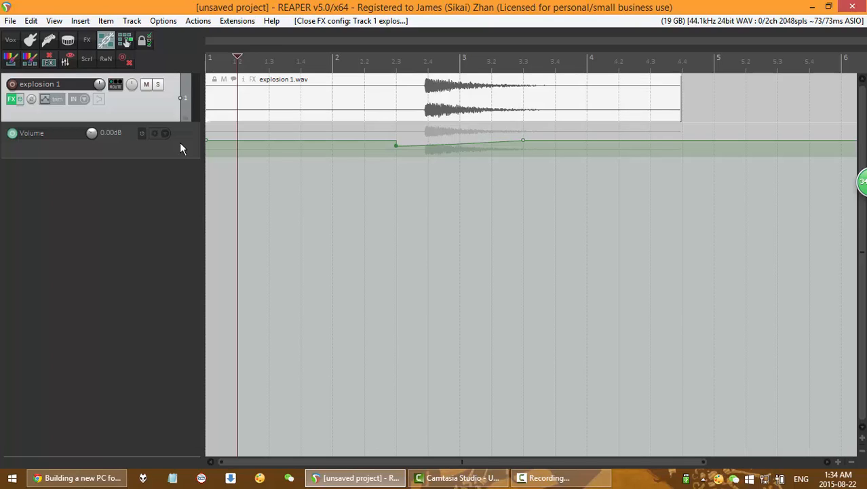
pyautogui.moveTo(181, 157)
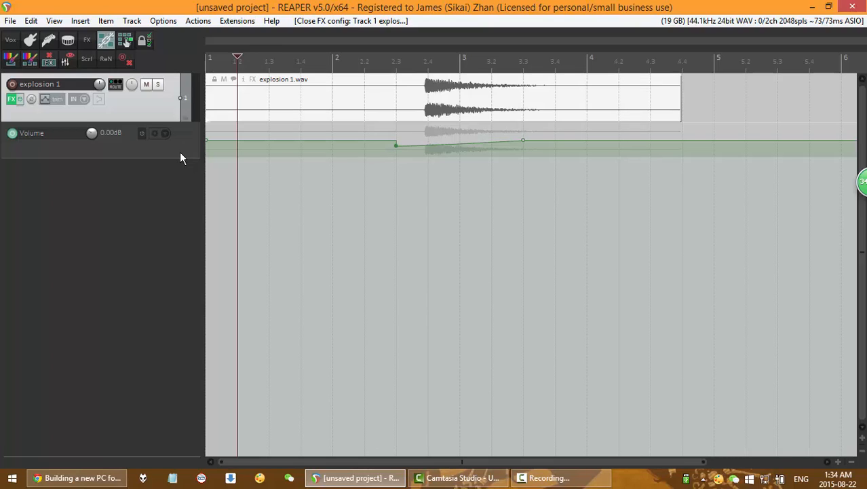
pyautogui.moveTo(176, 162)
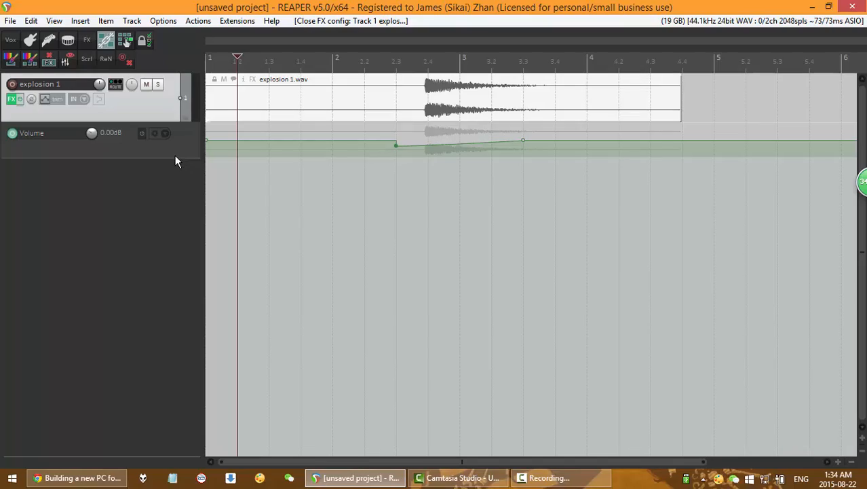